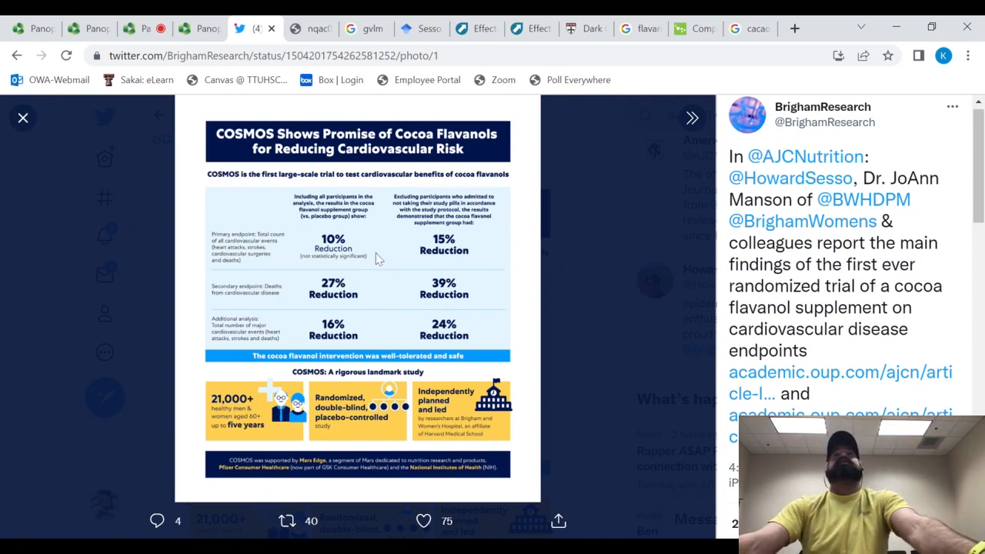
mouse_move(384, 268)
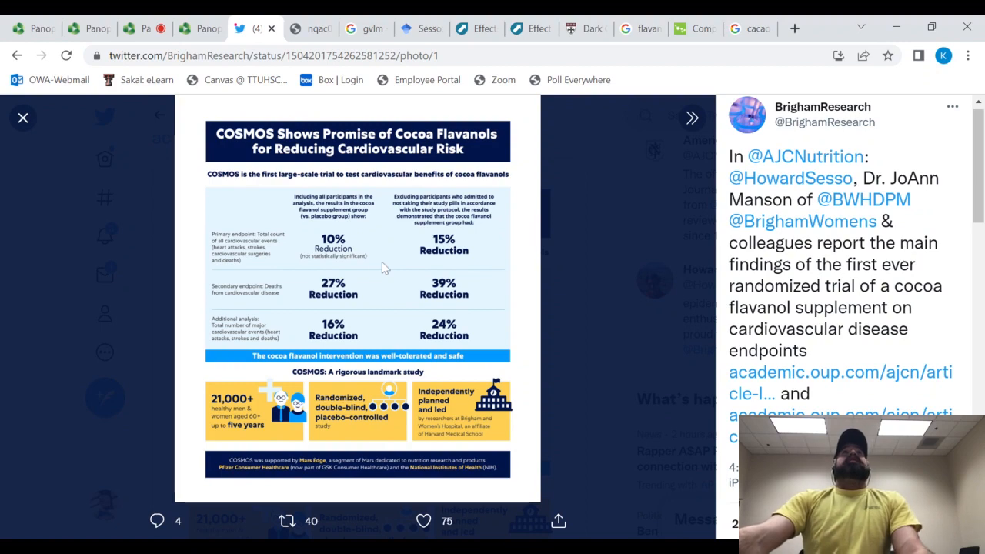
mouse_move(376, 271)
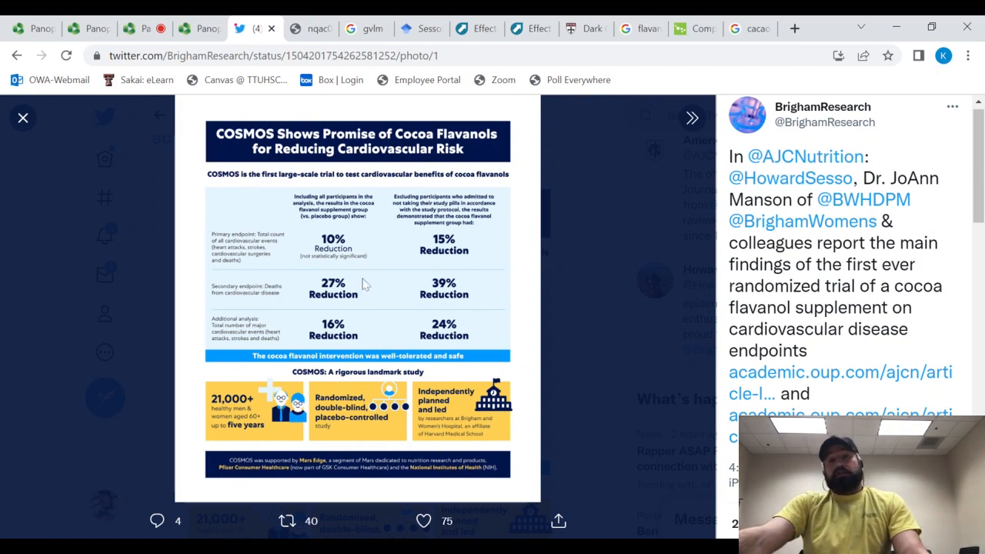
mouse_move(371, 302)
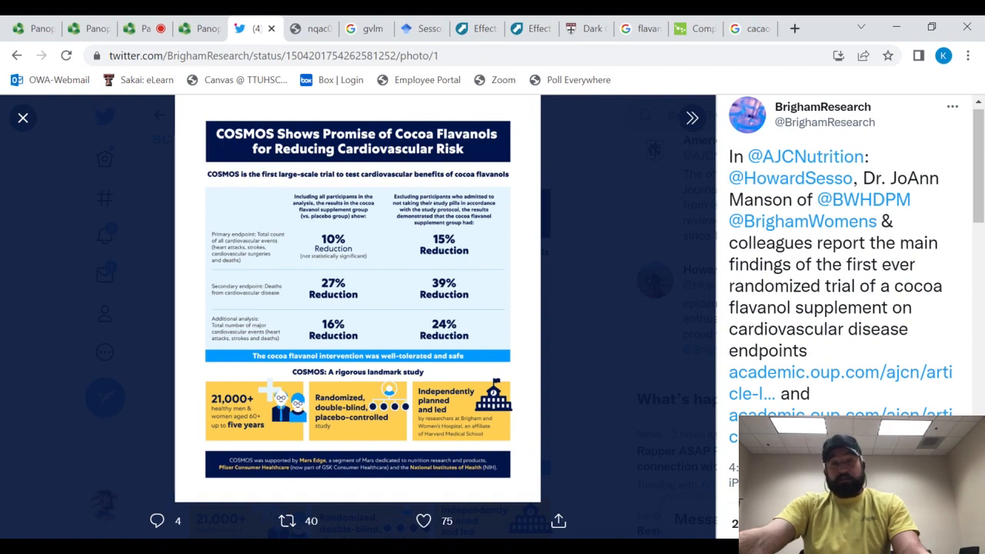
mouse_move(430, 261)
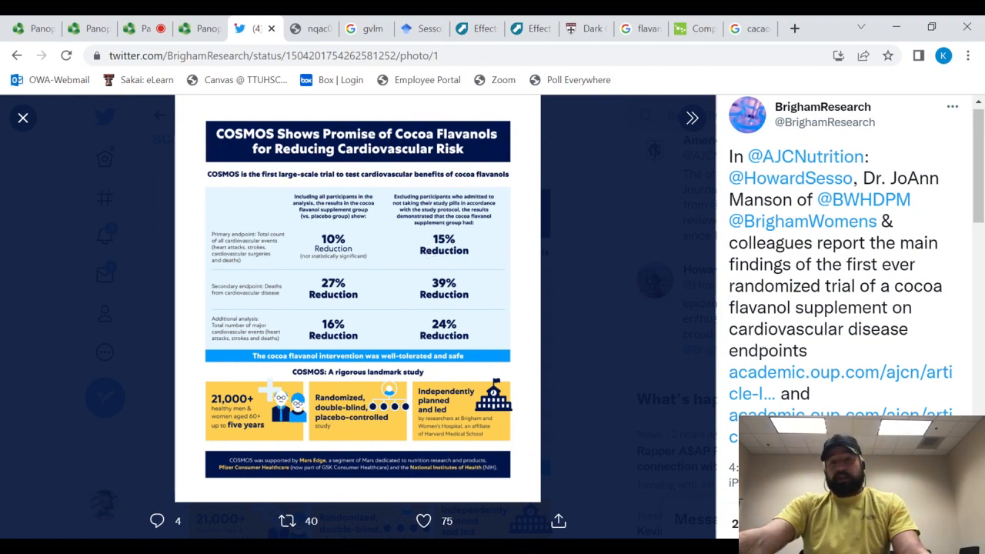
mouse_move(416, 256)
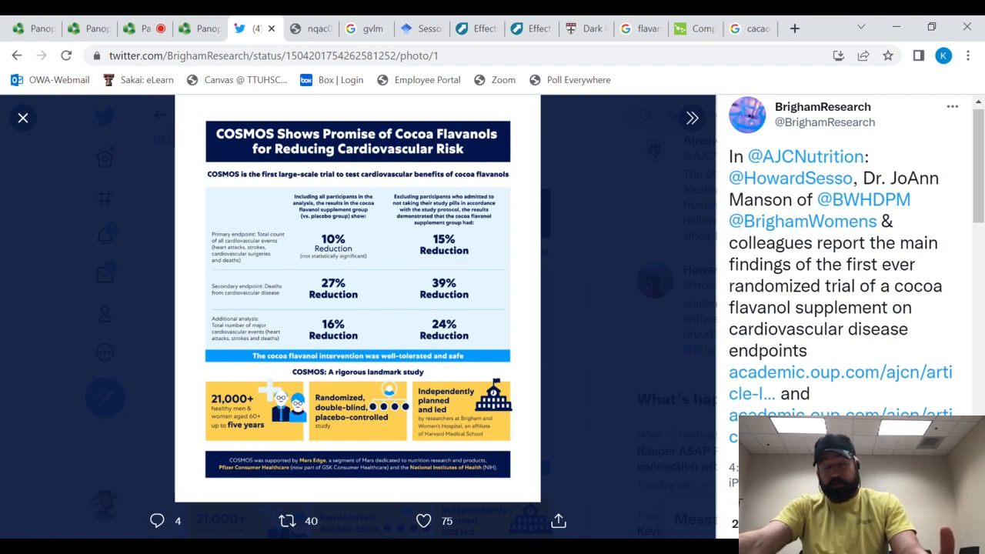
mouse_move(471, 271)
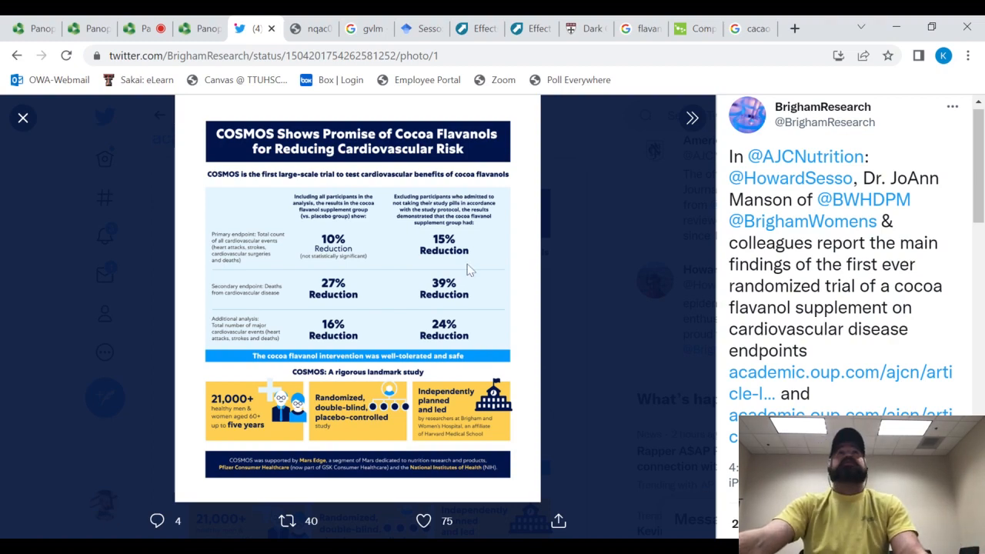
mouse_move(454, 297)
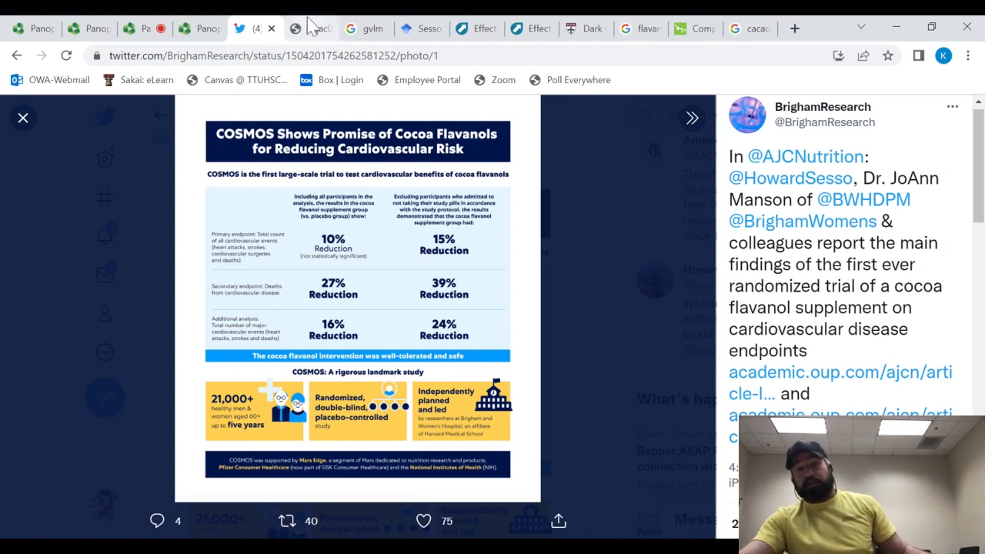
- Switch to the nqac055.pdf article and scroll from Figure 2's hazard ratios down to Figure 3's incidence curves
click(320, 27)
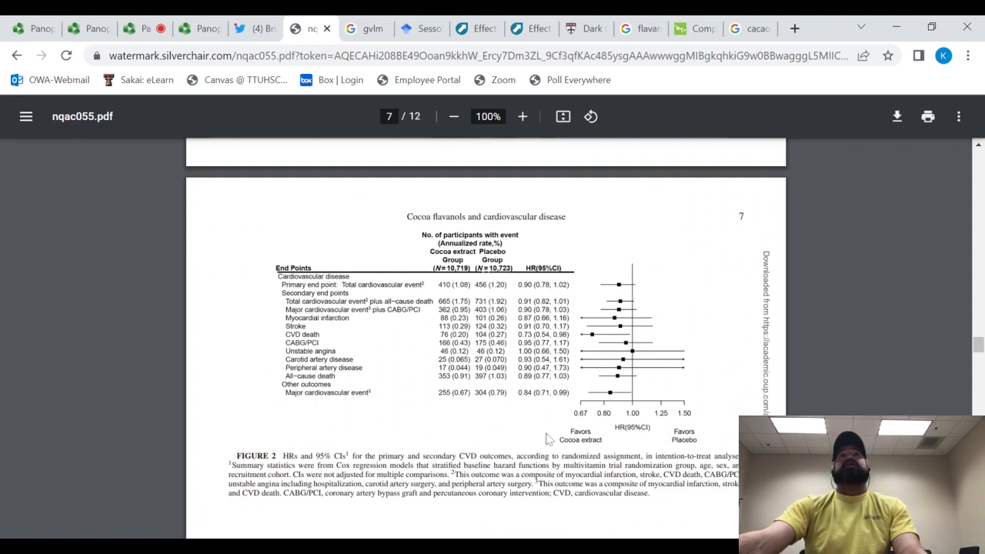
mouse_move(597, 338)
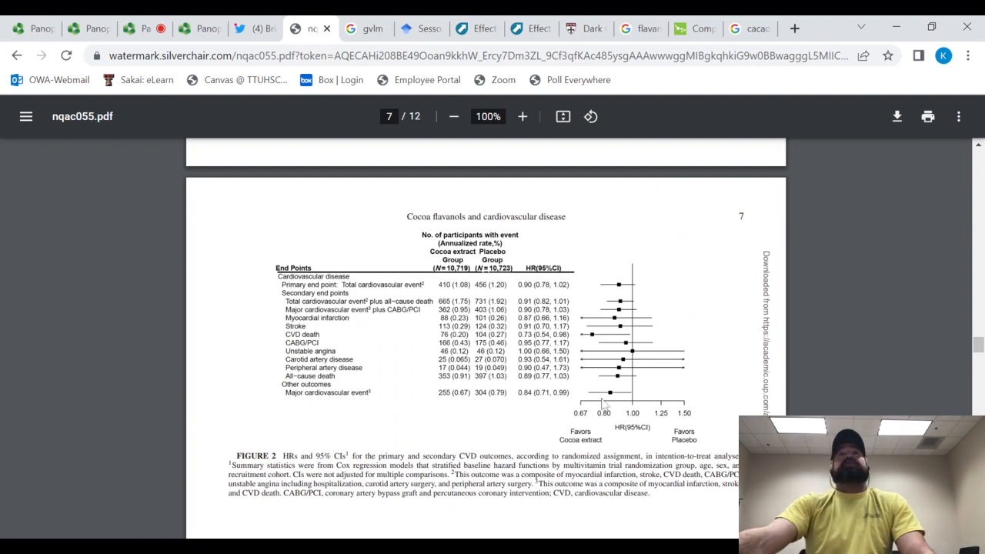
scroll(down, 3)
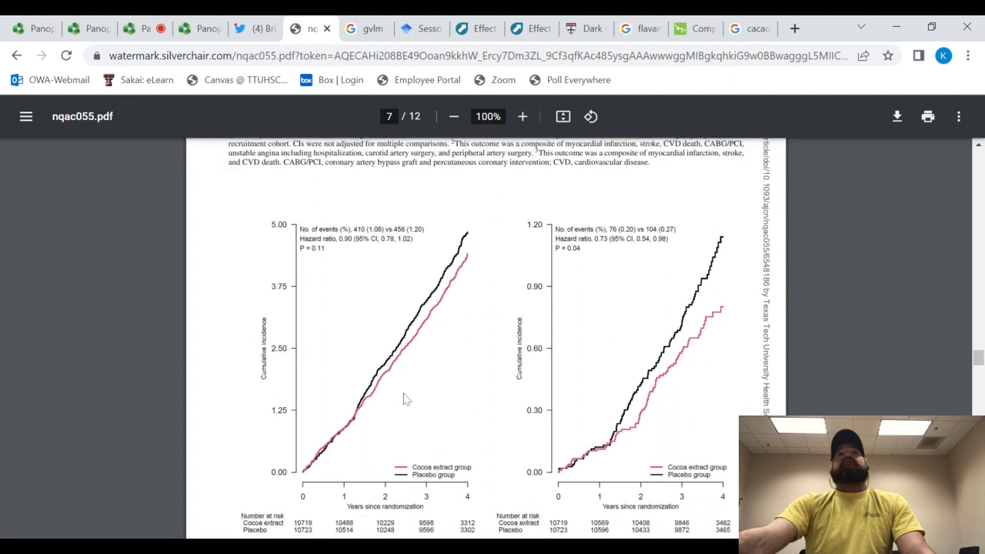
scroll(down, 3)
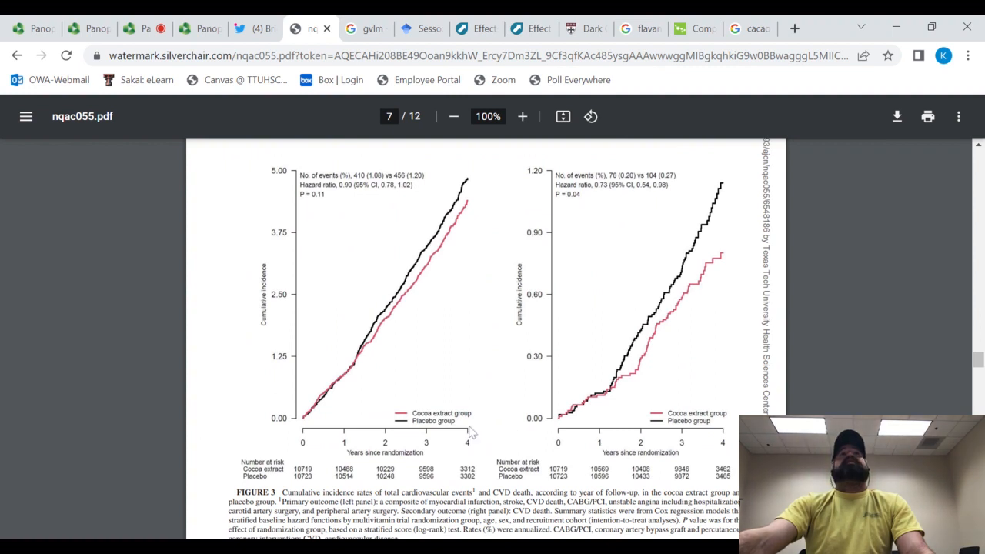
mouse_move(543, 437)
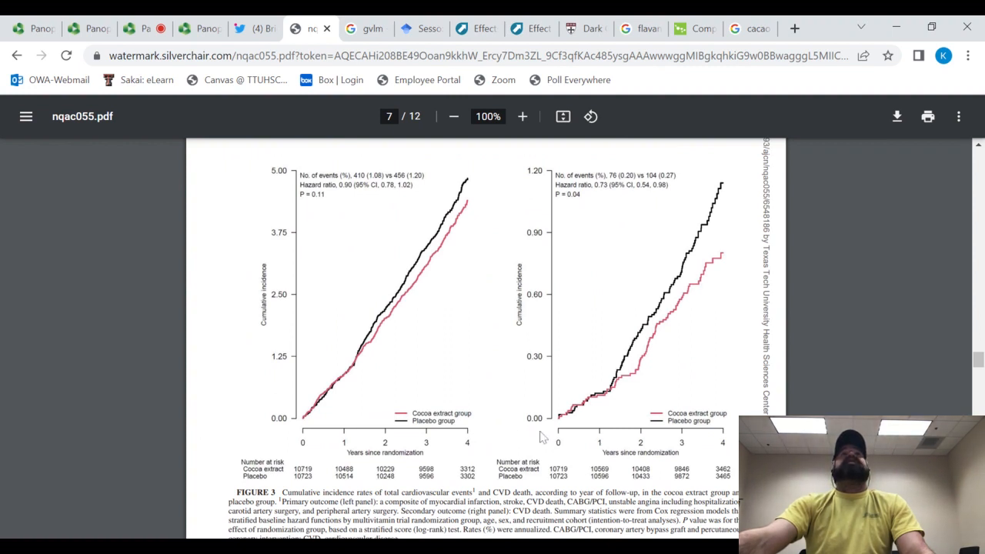
mouse_move(644, 388)
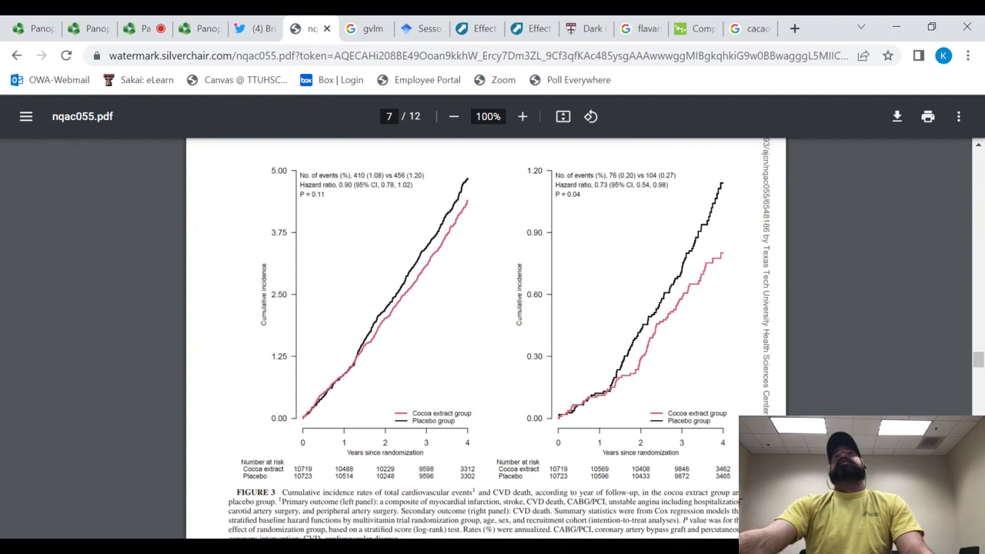
mouse_move(706, 293)
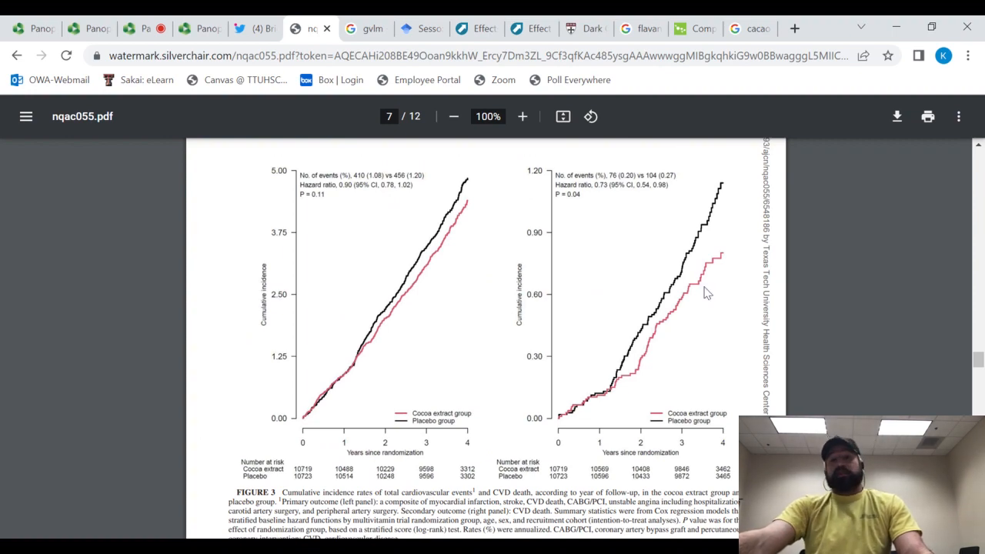
- Review Figure 4's forest plot, then bring up page 2's Introduction and Methods sections
scroll(down, 3)
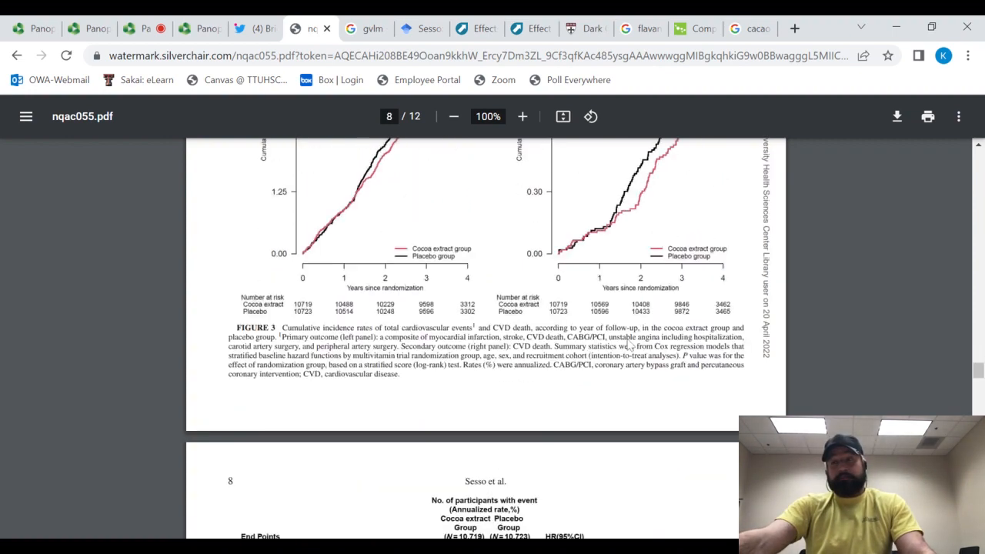
scroll(down, 3)
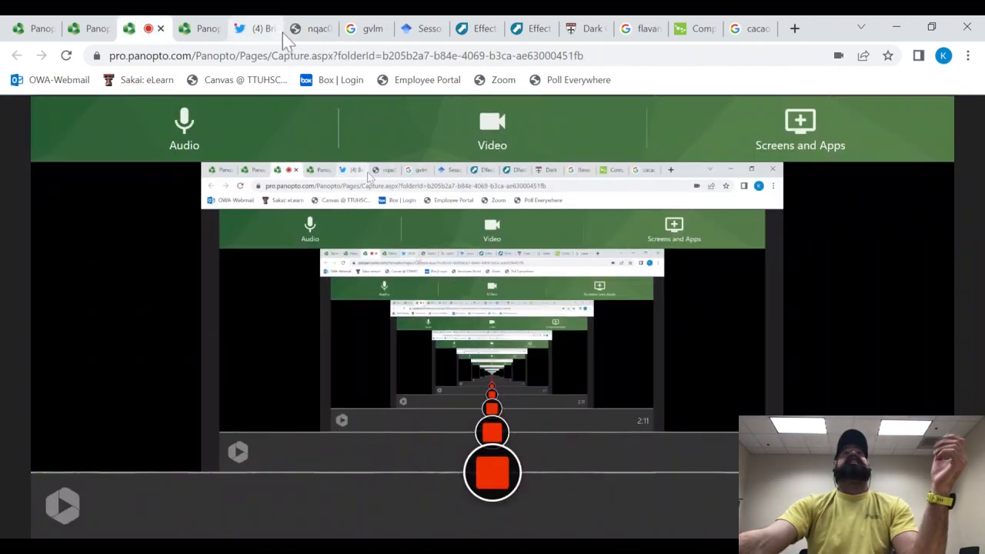
click(311, 28)
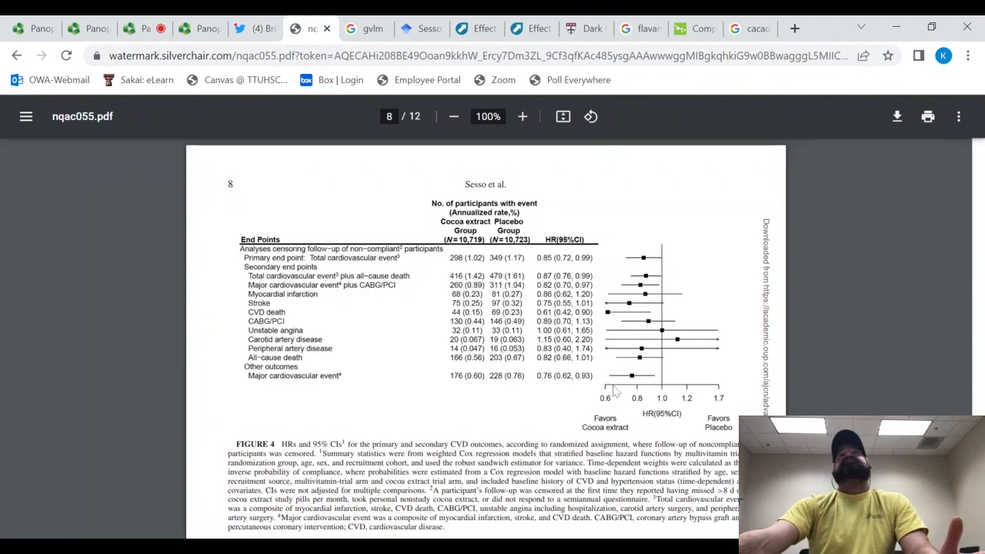
mouse_move(620, 277)
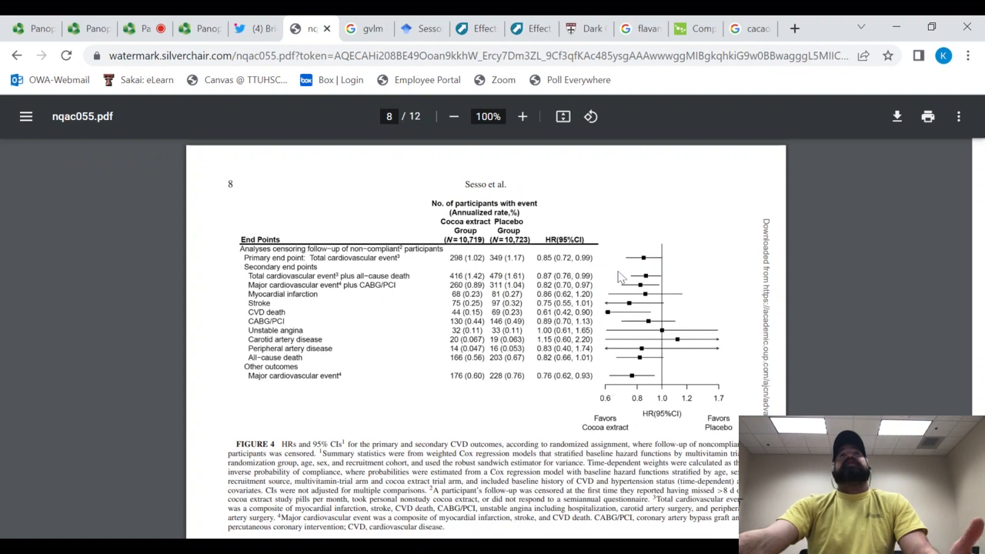
mouse_move(639, 268)
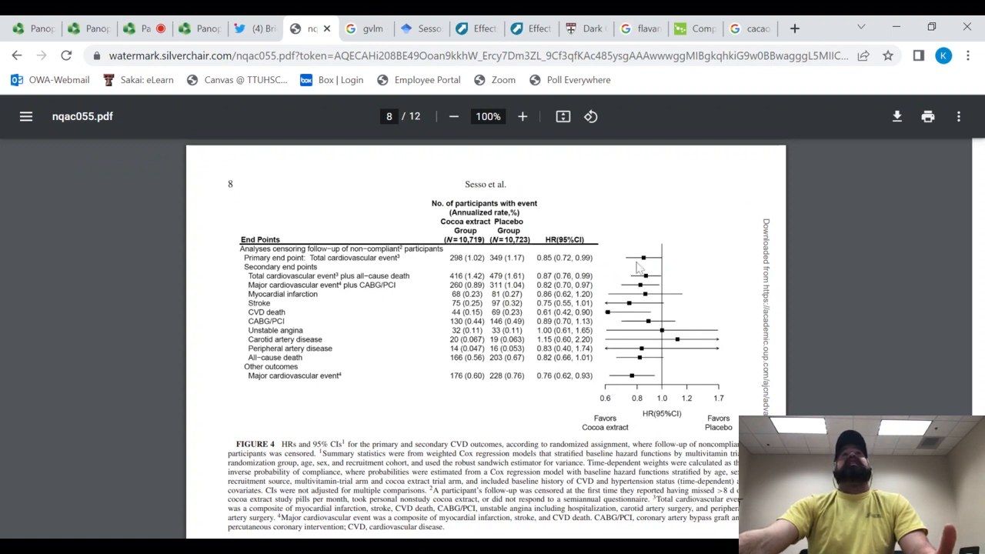
mouse_move(619, 317)
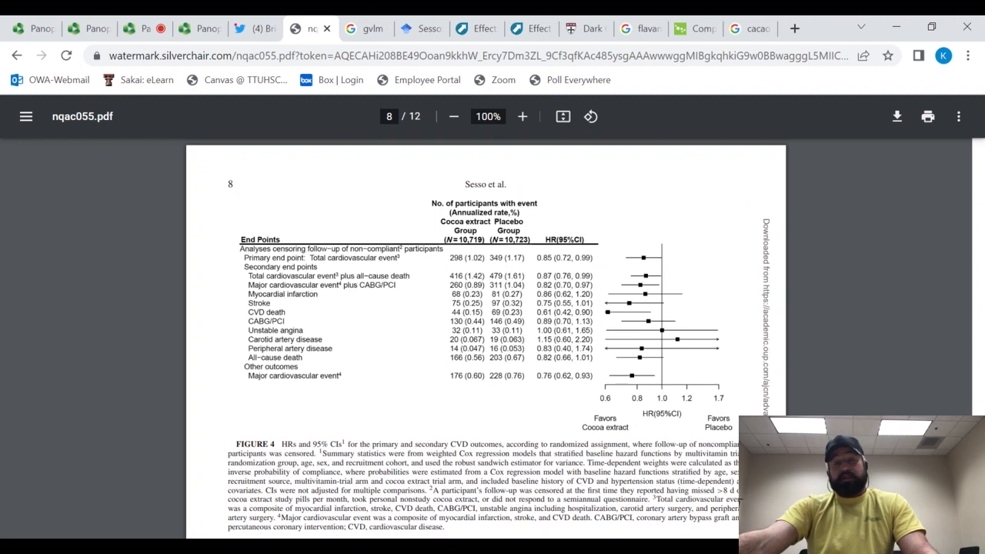
mouse_move(631, 363)
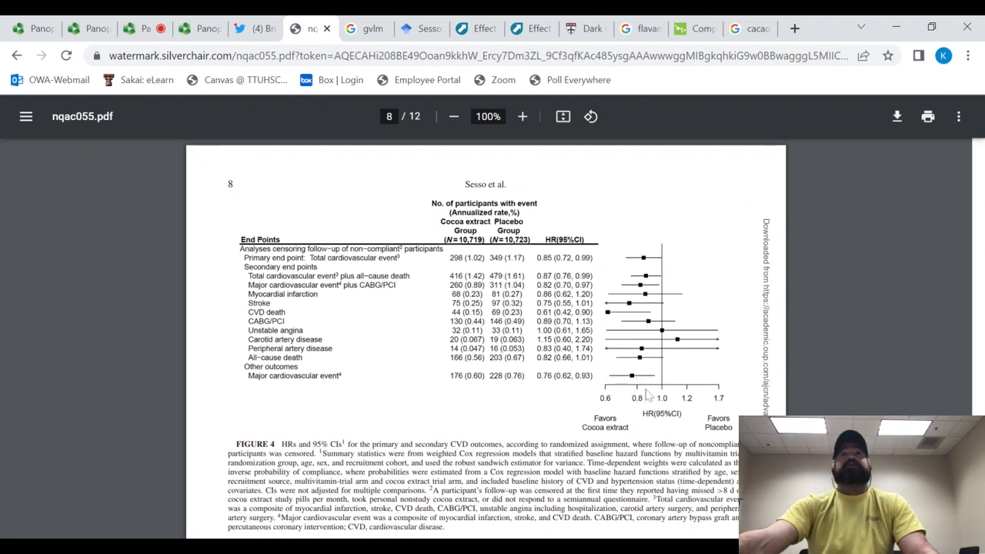
scroll(down, 3)
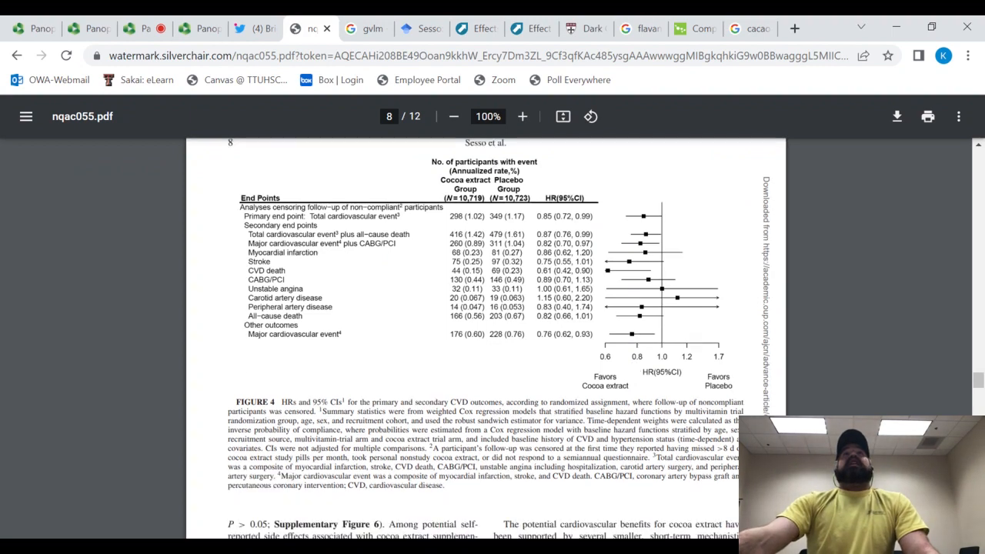
scroll(down, 3)
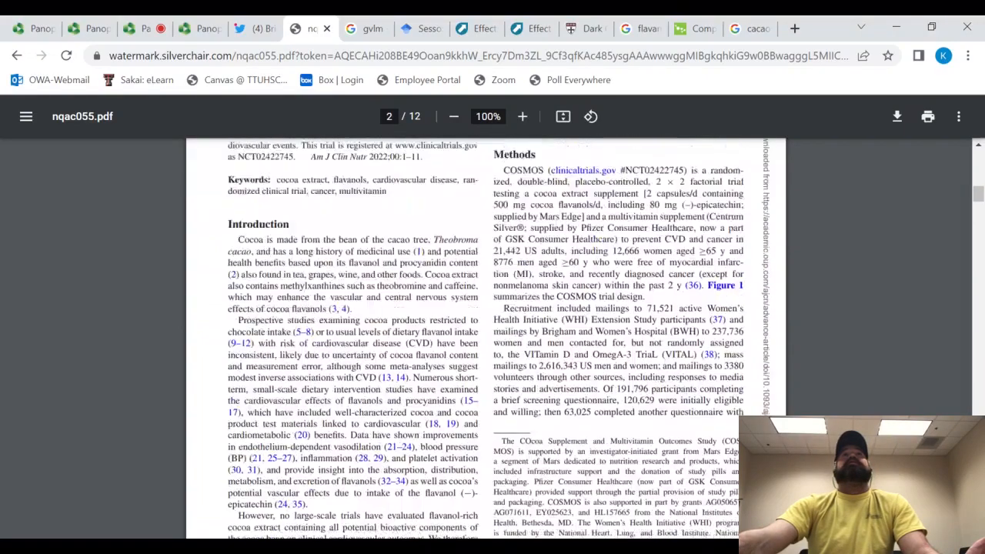
- Scroll through the methods to the statistical analysis and the start of Results on page 5
scroll(down, 3)
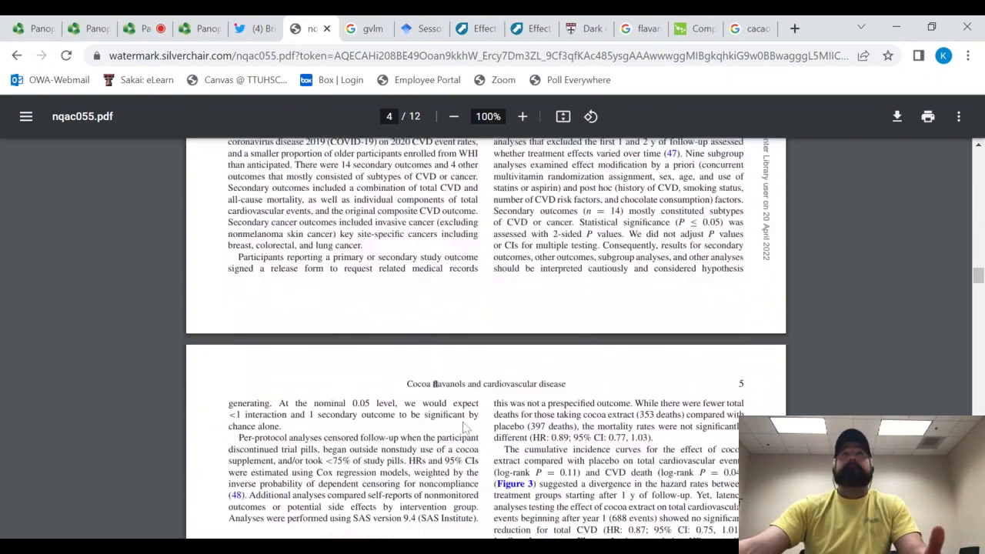
- Scroll past page 7's Figure 2 to page 8's Figure 4 per-protocol hazard ratio forest plot
scroll(down, 3)
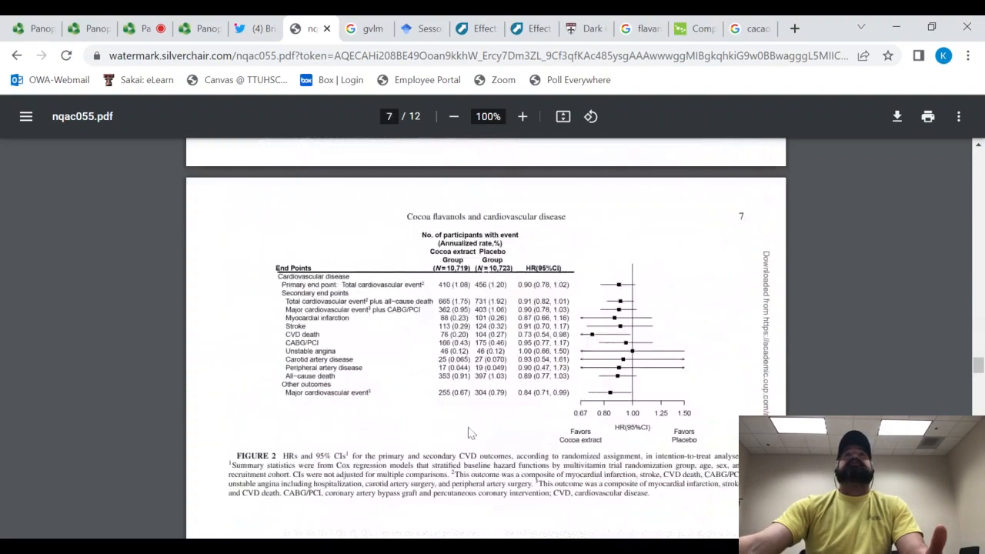
scroll(down, 3)
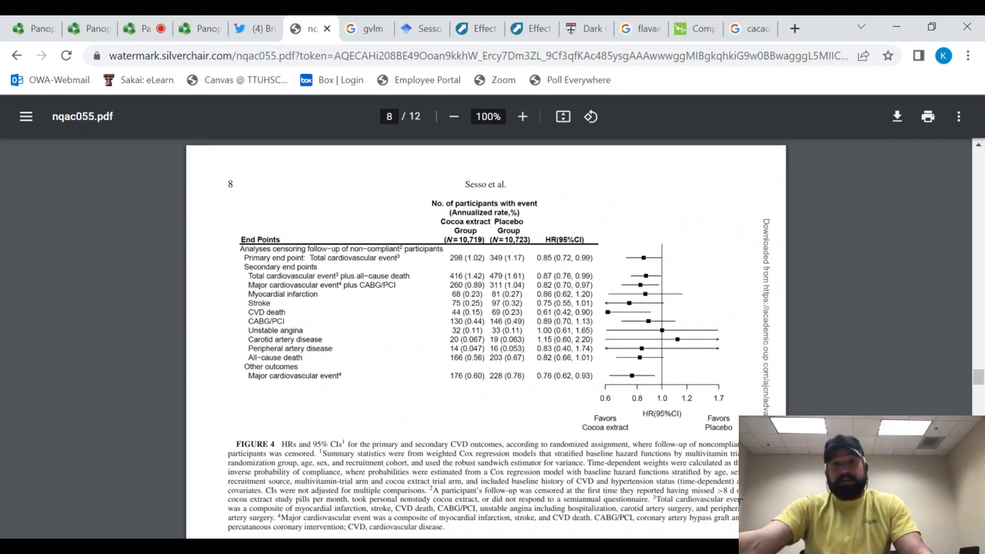
- Scroll past Figure 4 through the Discussion to page 9's COSMOS findings and limitations paragraph
scroll(down, 3)
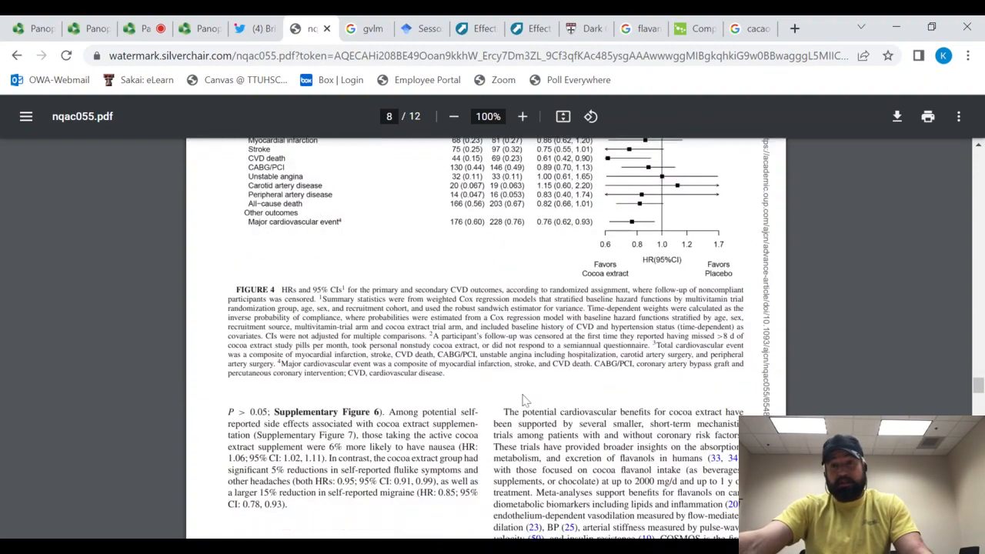
scroll(down, 3)
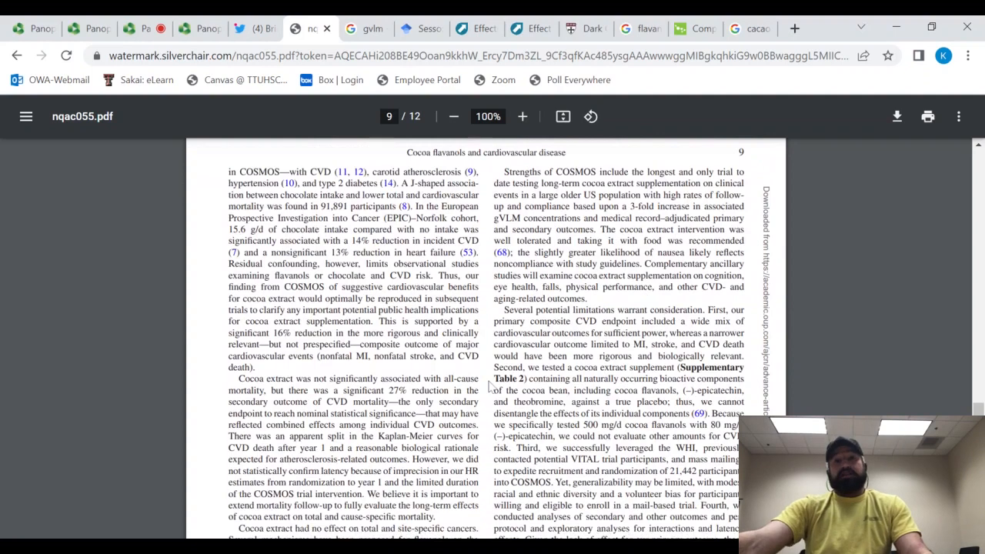
scroll(down, 3)
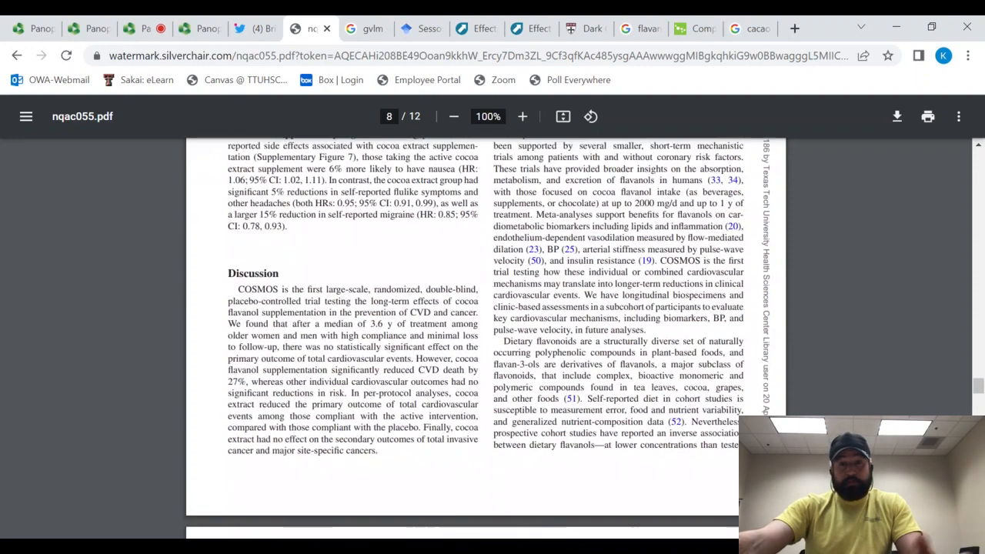
scroll(down, 3)
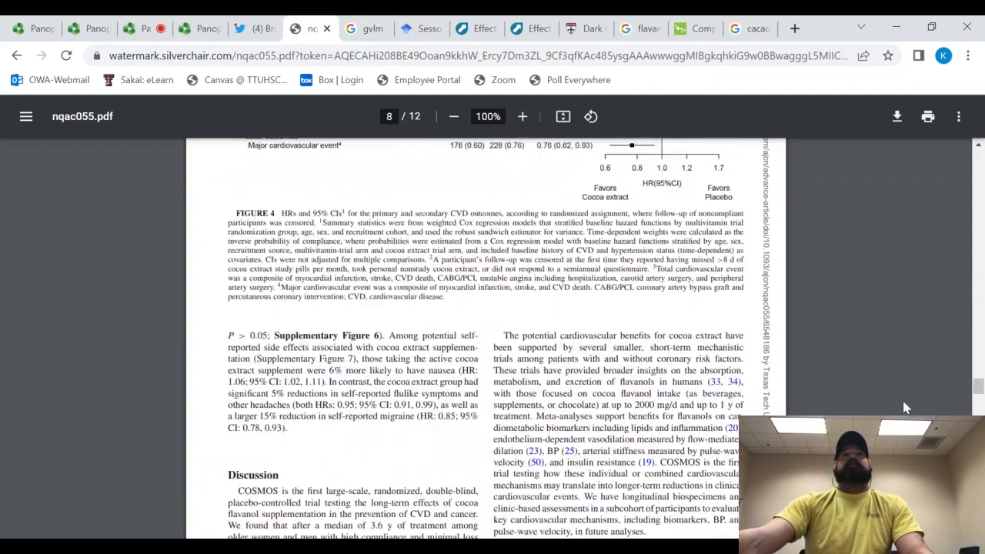
scroll(down, 3)
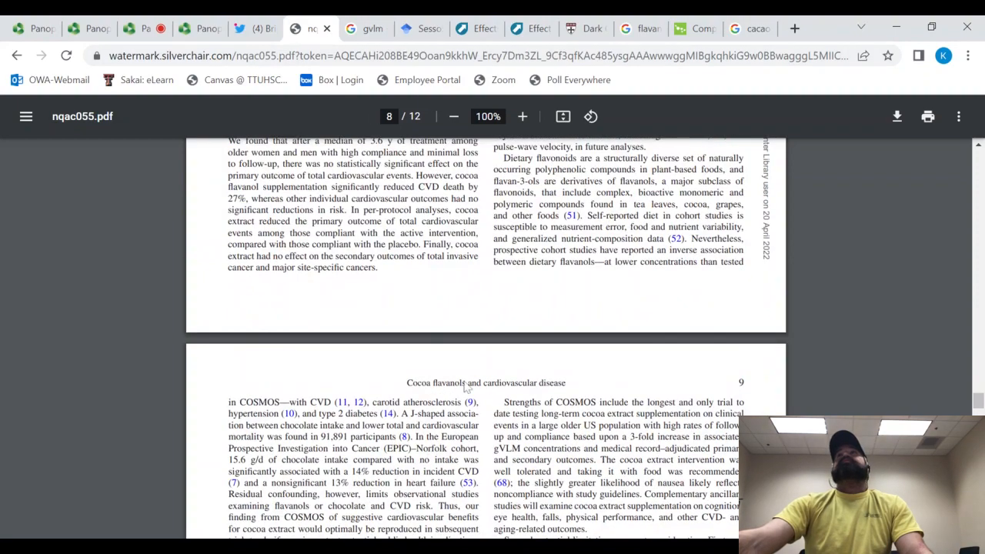
scroll(down, 3)
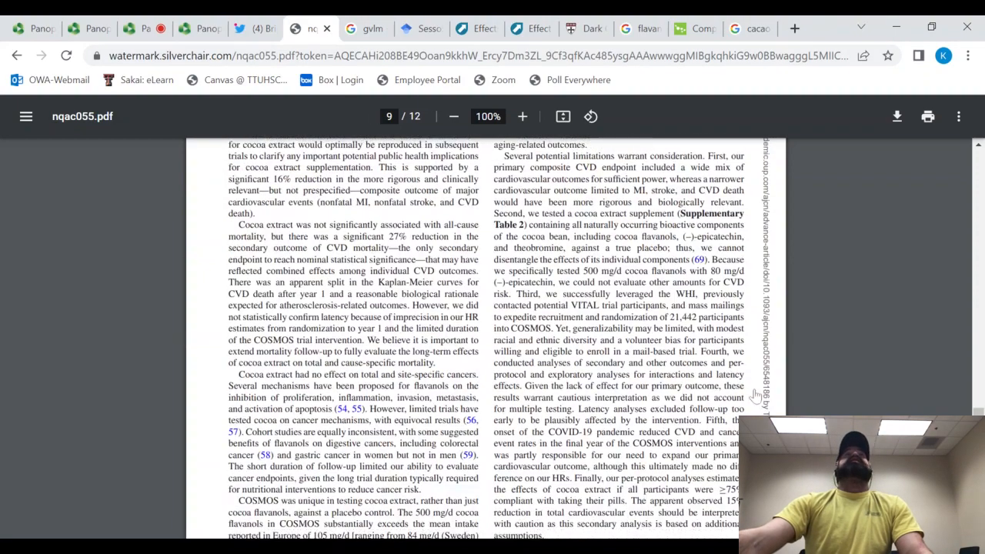